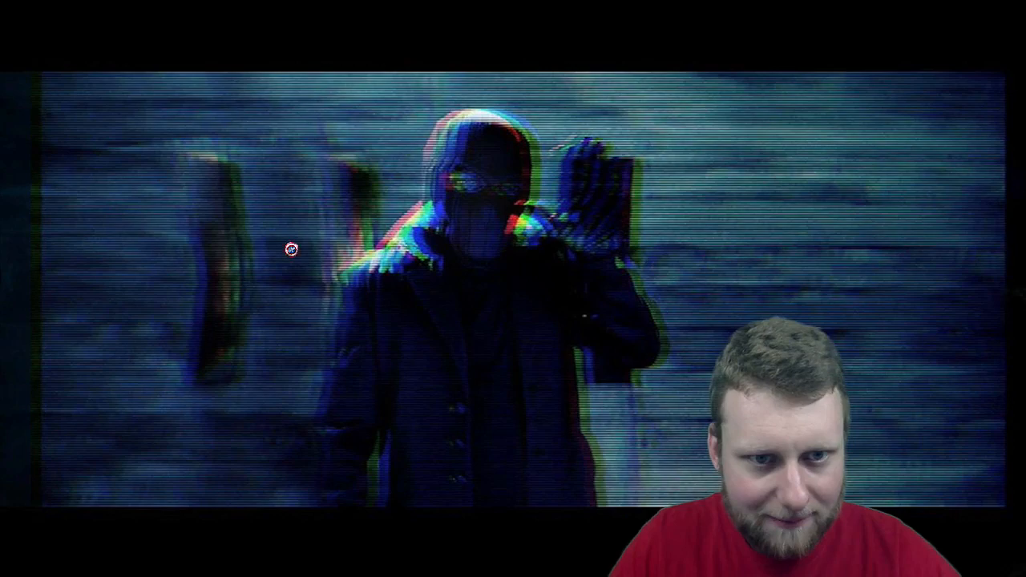
{"action": "mouse_move", "coordinate": [465, 137]}
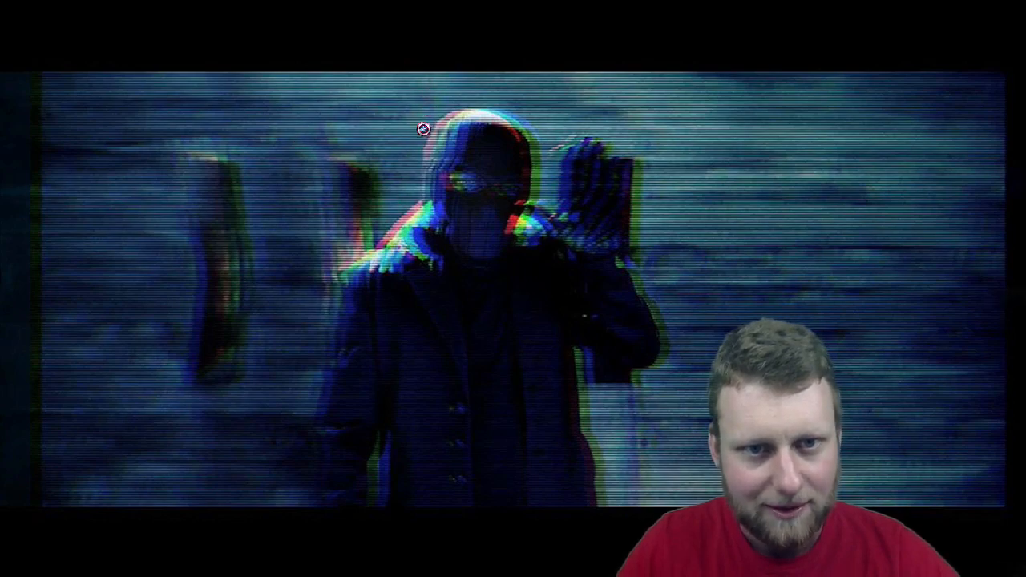
{"action": "mouse_move", "coordinate": [267, 180]}
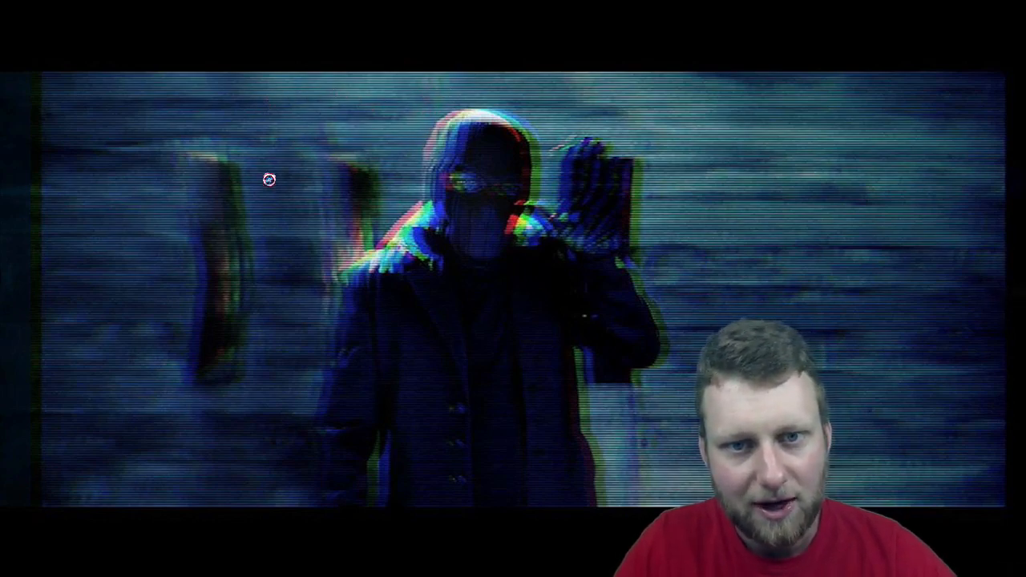